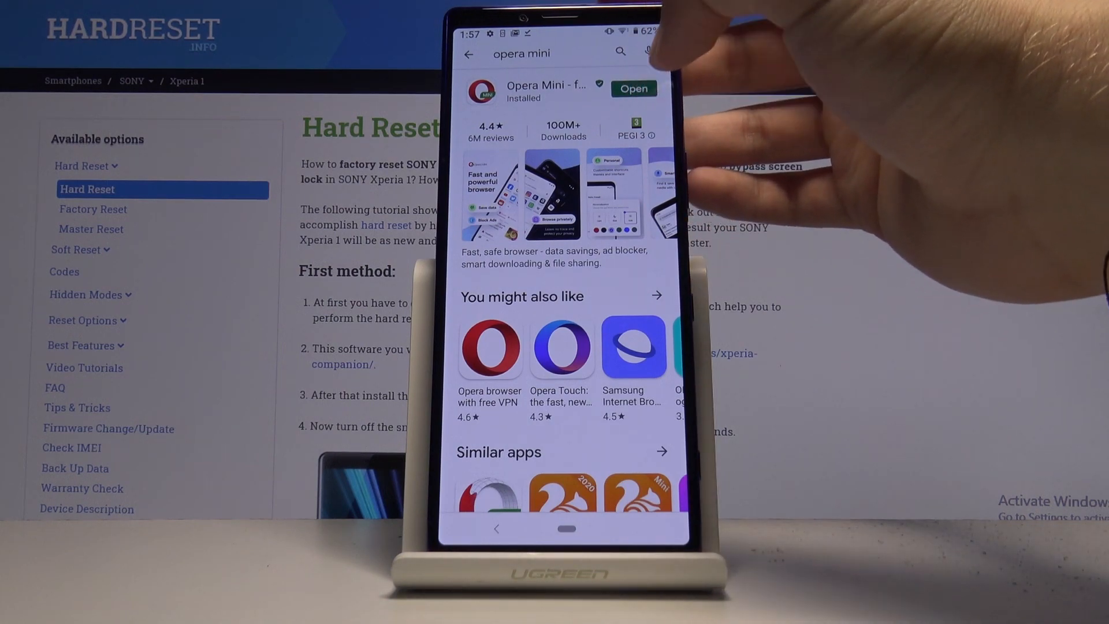
- Launch Opera Mini from its Play Store listing and accept the privacy notice
{"action": "left_click", "coordinate": [631, 89]}
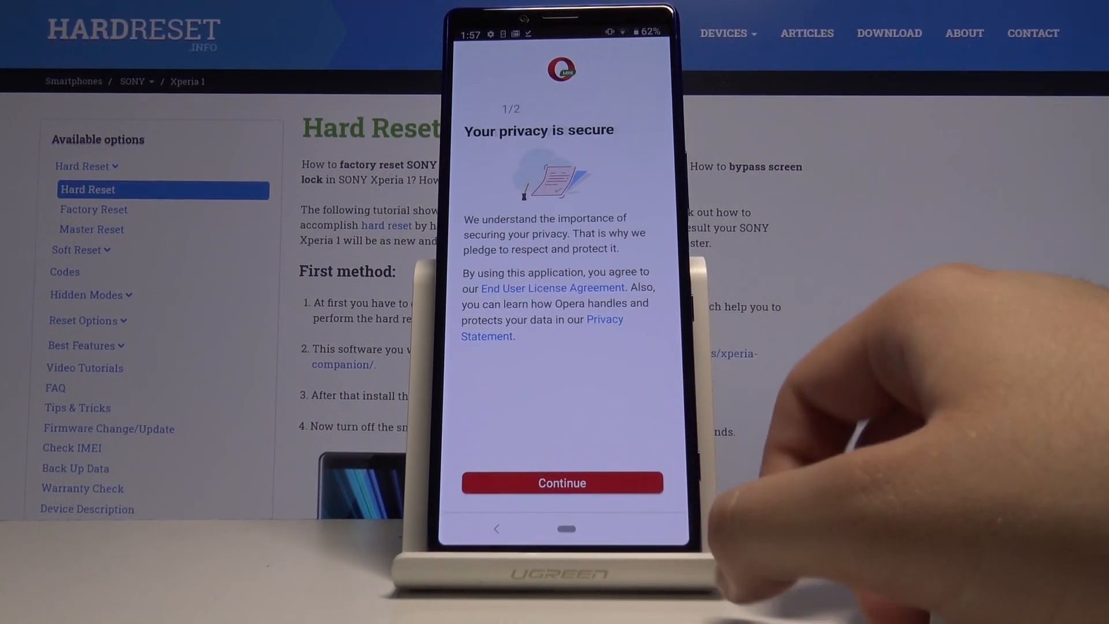
{"action": "left_click", "coordinate": [561, 482]}
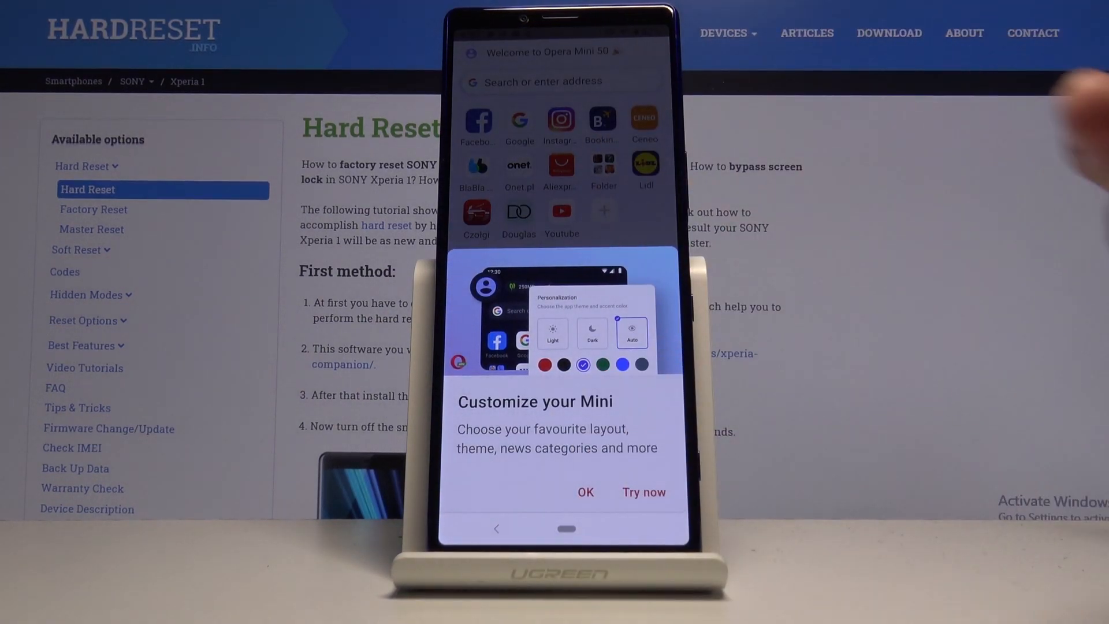
- Dismiss the Customize your Mini prompt and scroll the news feed toward the Beidou story
{"action": "left_click", "coordinate": [585, 492]}
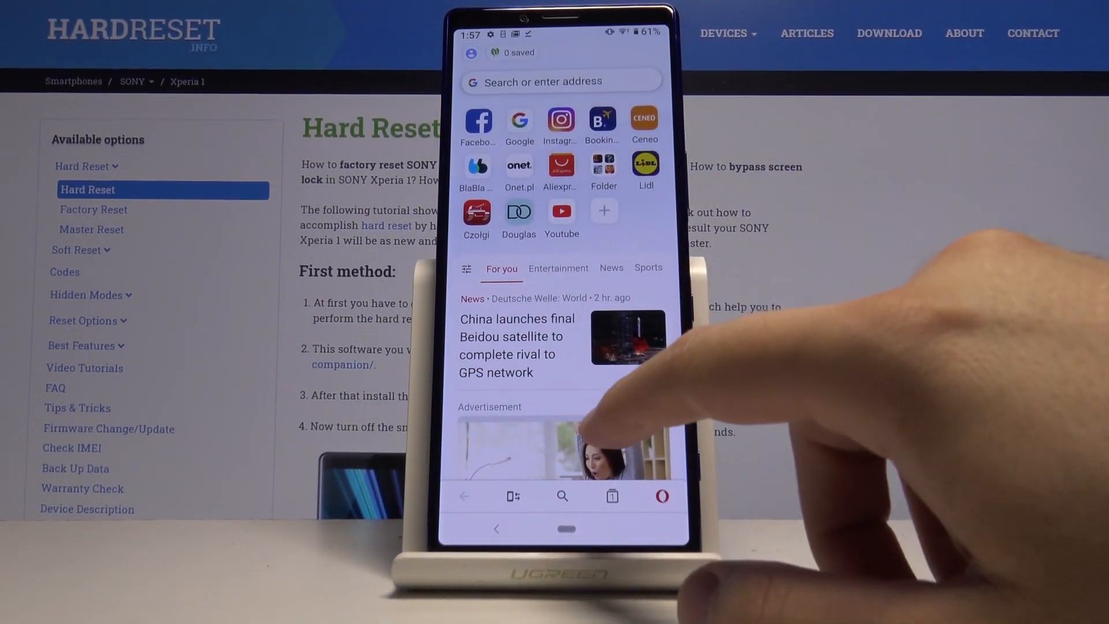
{"action": "scroll", "scroll_direction": "down", "scroll_amount": 3}
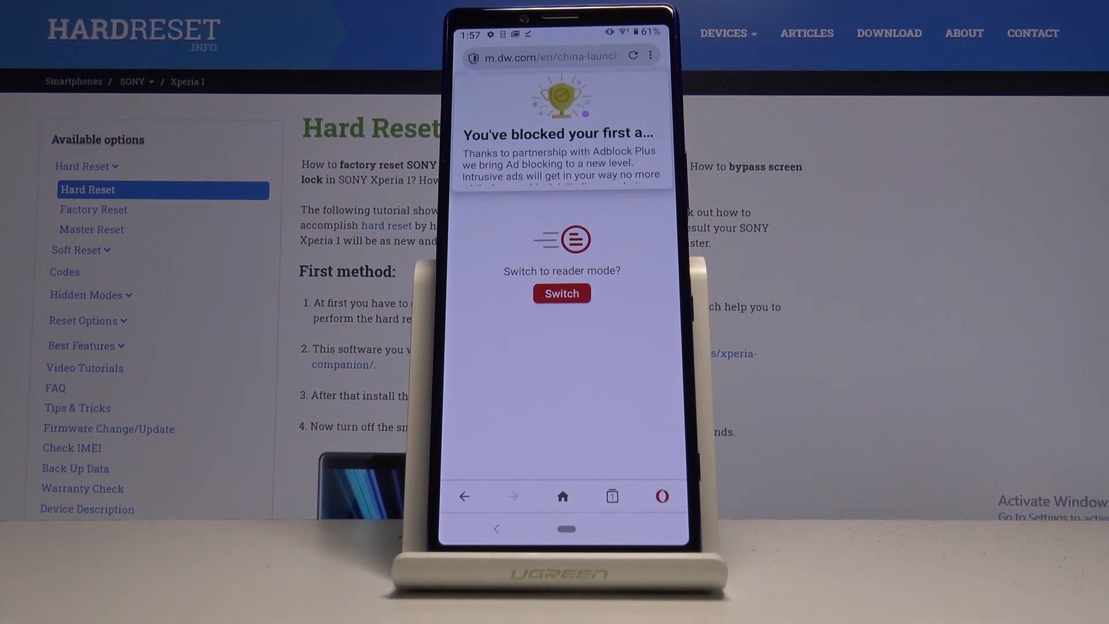
- Close the ad-blocked notice on the Beidou article and return to the home screen
{"action": "left_click", "coordinate": [561, 293]}
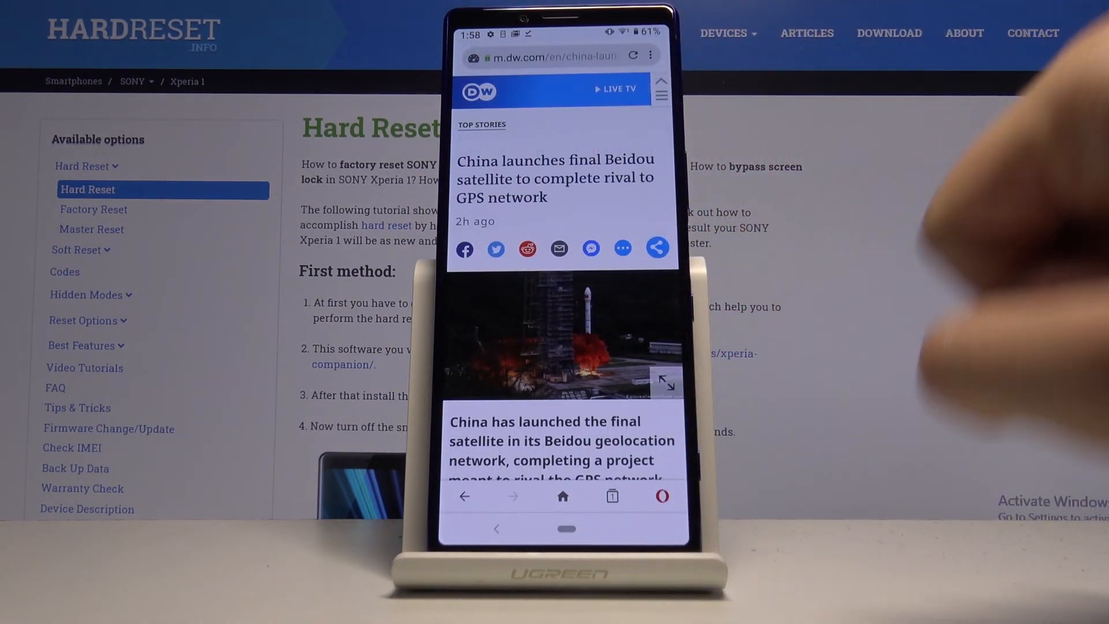
{"action": "left_click", "coordinate": [562, 527]}
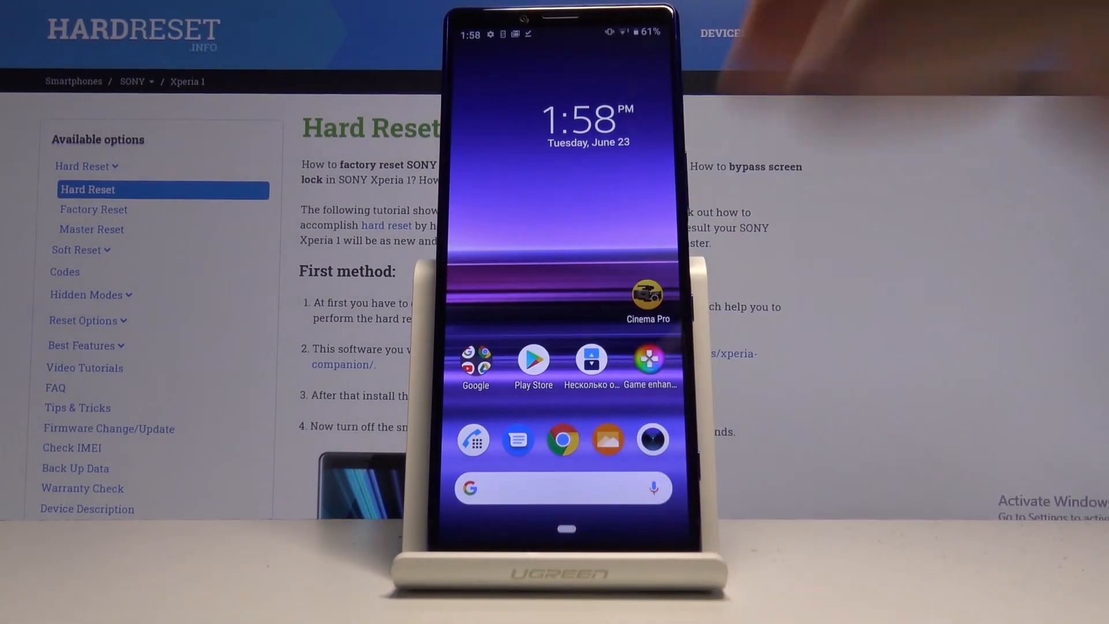